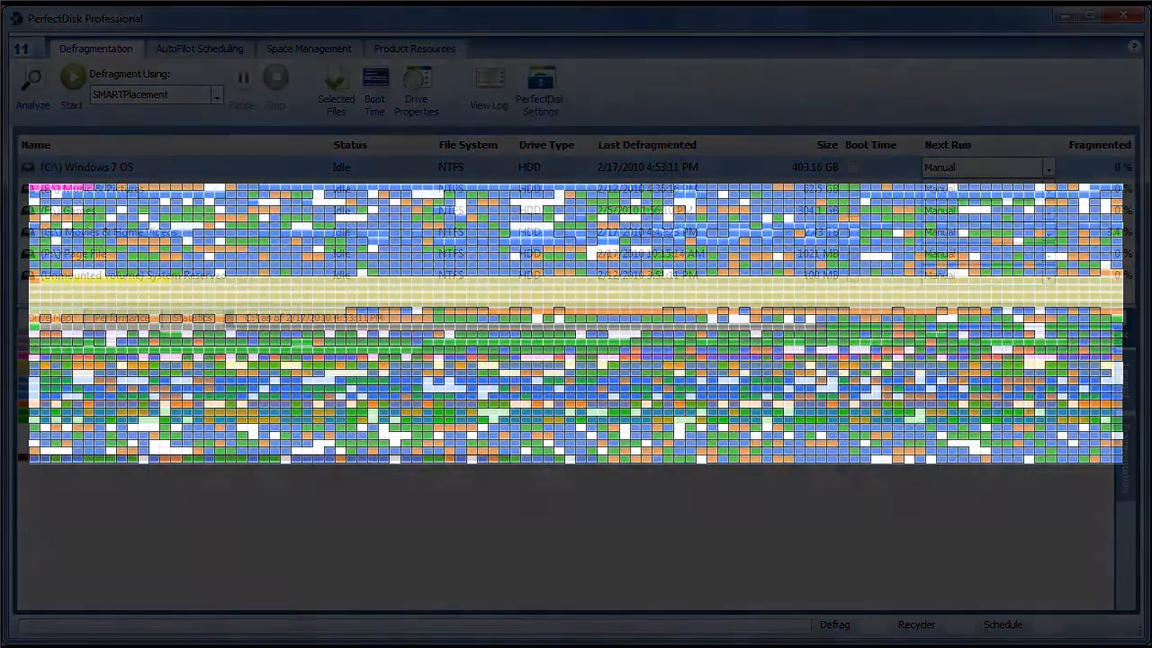
# - Open the C:\ drive's properties to view its SMARTPlacement settings
pyautogui.click(416, 90)
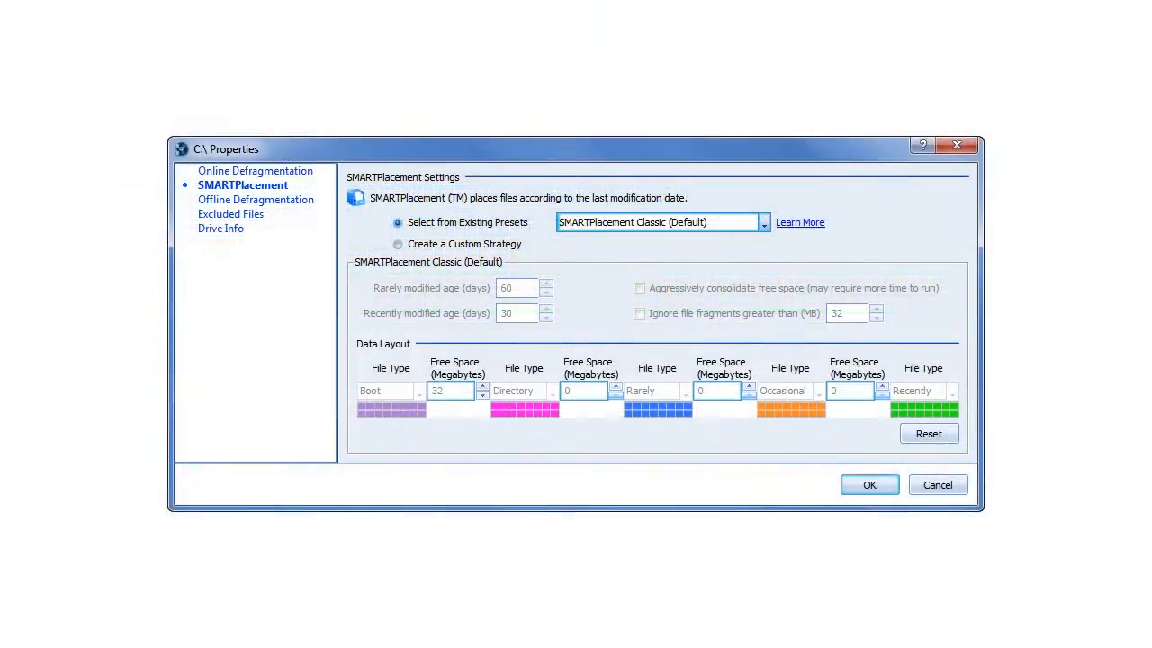
# - Use a custom strategy with aggressive consolidation, 32 MB fragments ignored, and Recently in slot three
pyautogui.click(764, 222)
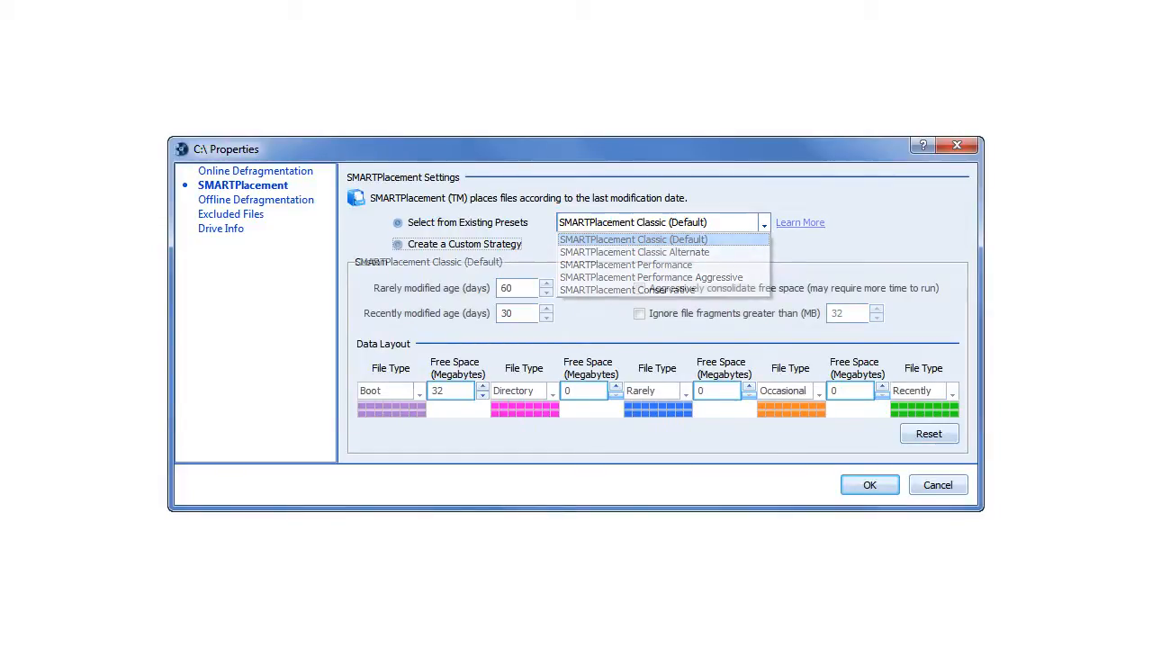
pyautogui.click(398, 244)
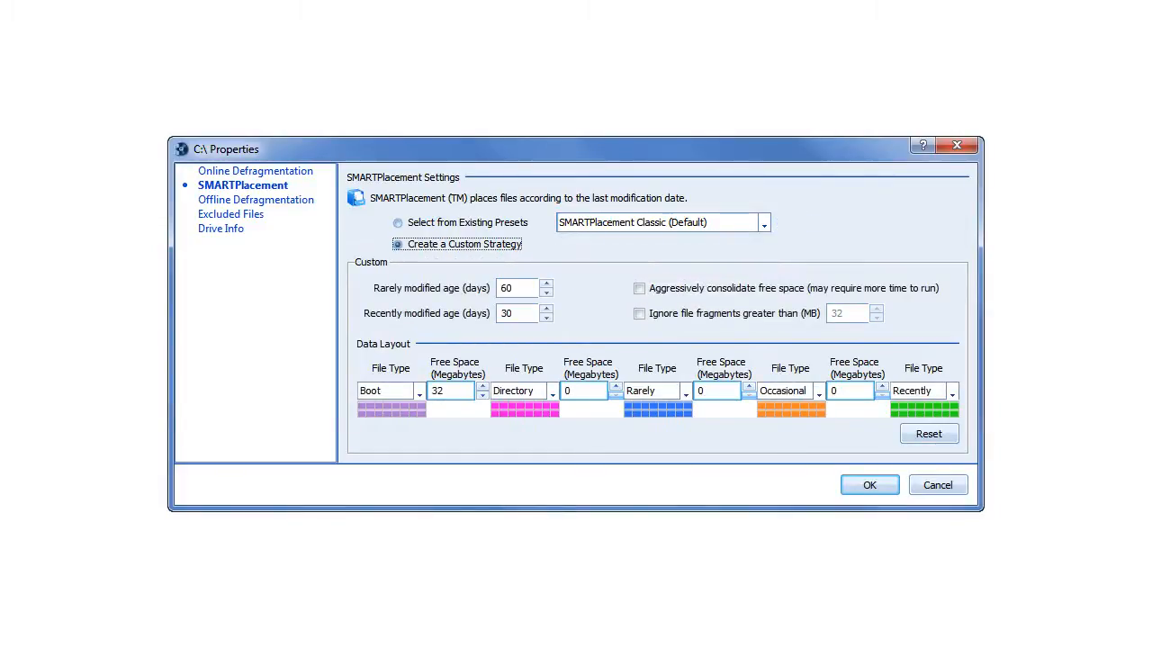
pyautogui.click(639, 288)
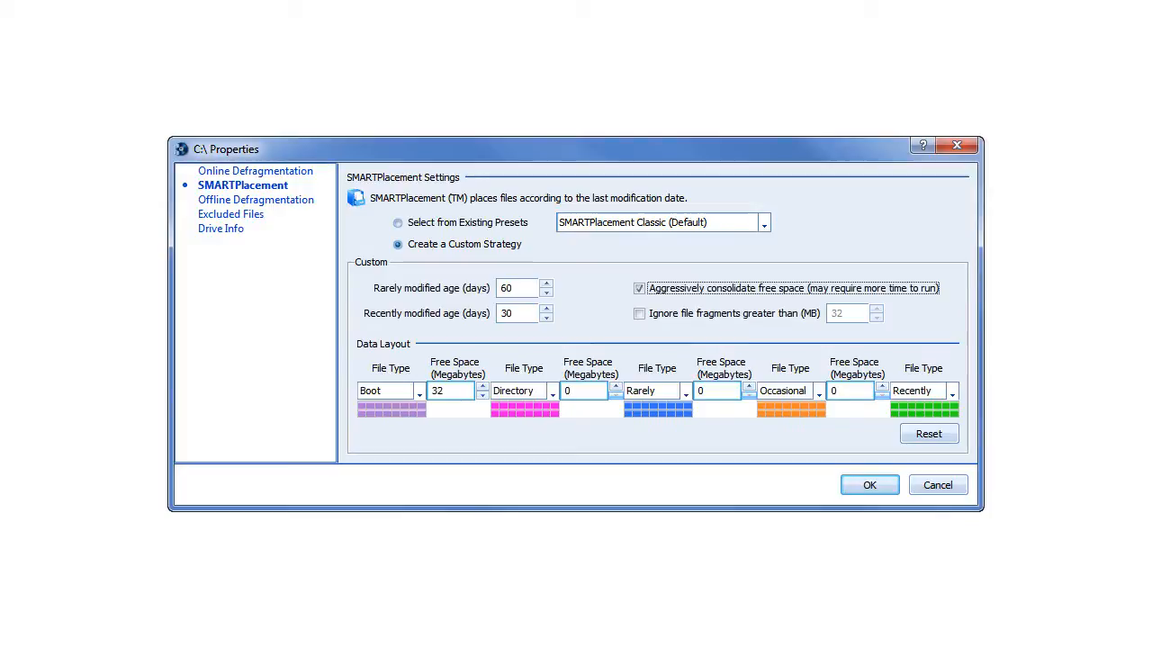
pyautogui.click(640, 314)
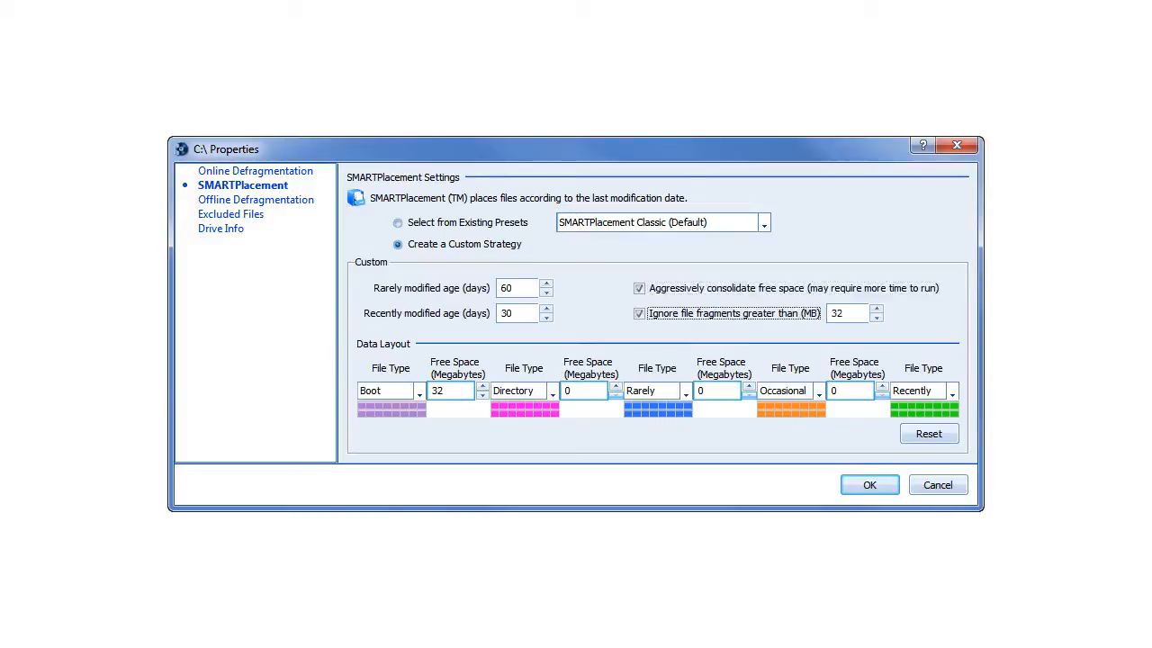
pyautogui.click(686, 391)
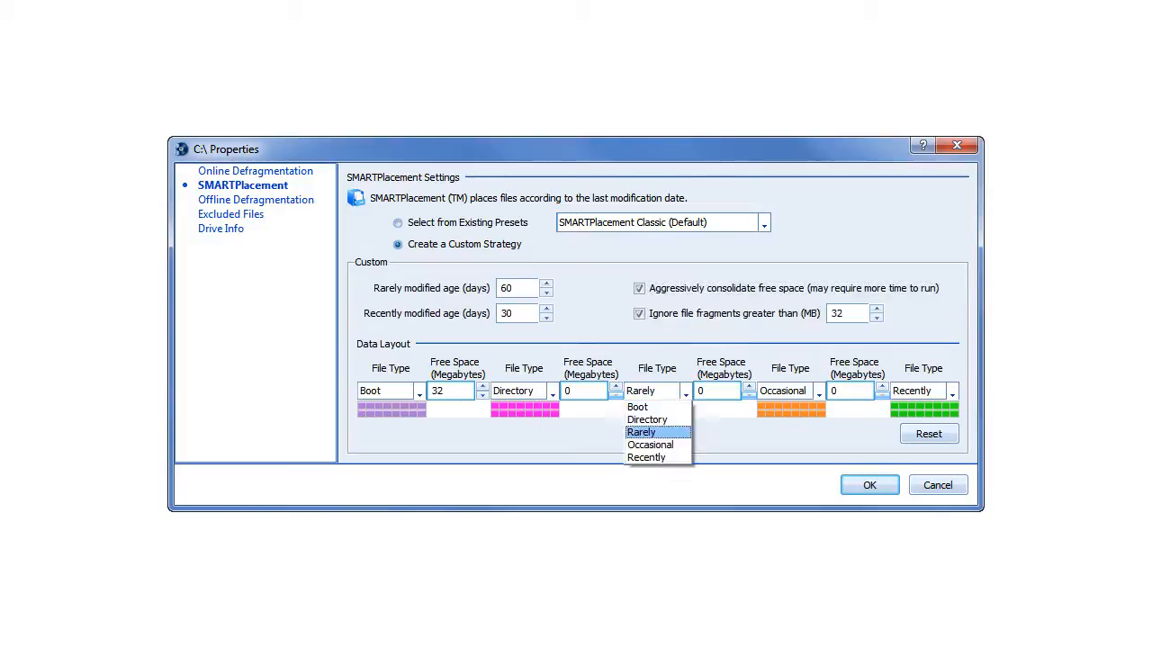
pyautogui.moveTo(646, 457)
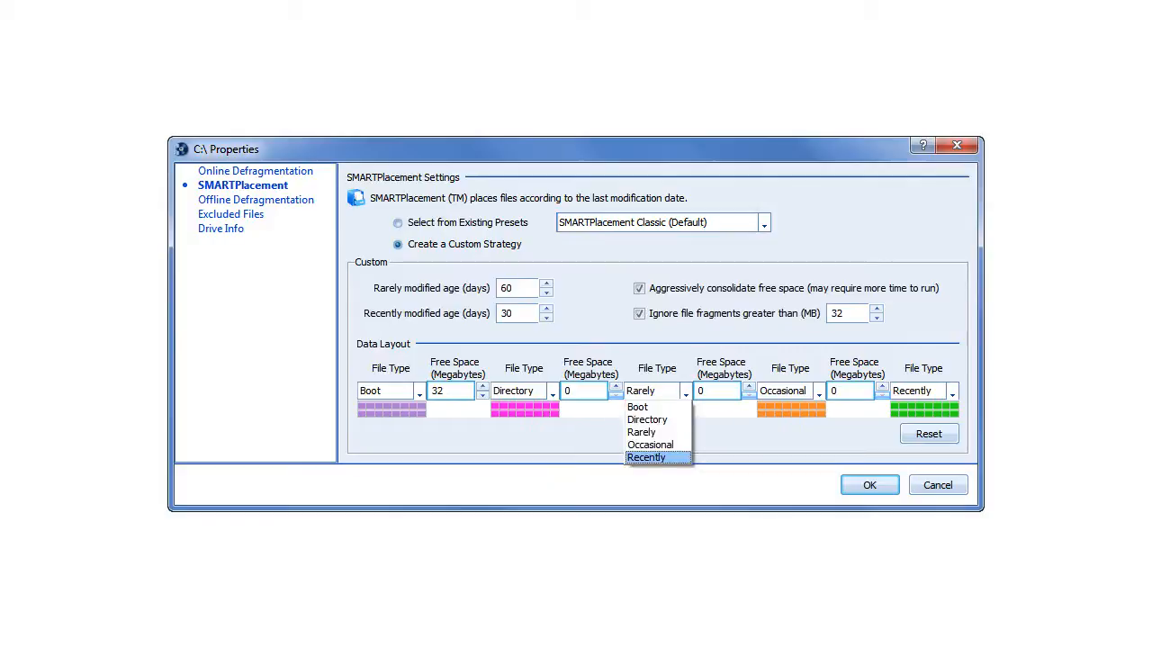
pyautogui.click(645, 457)
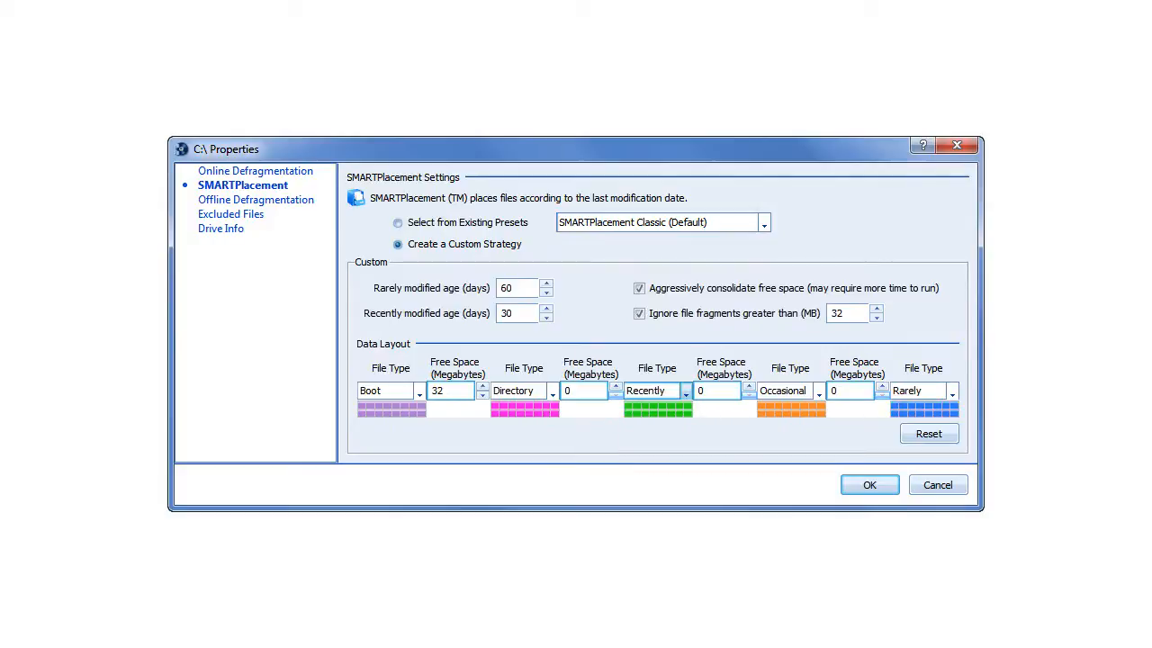